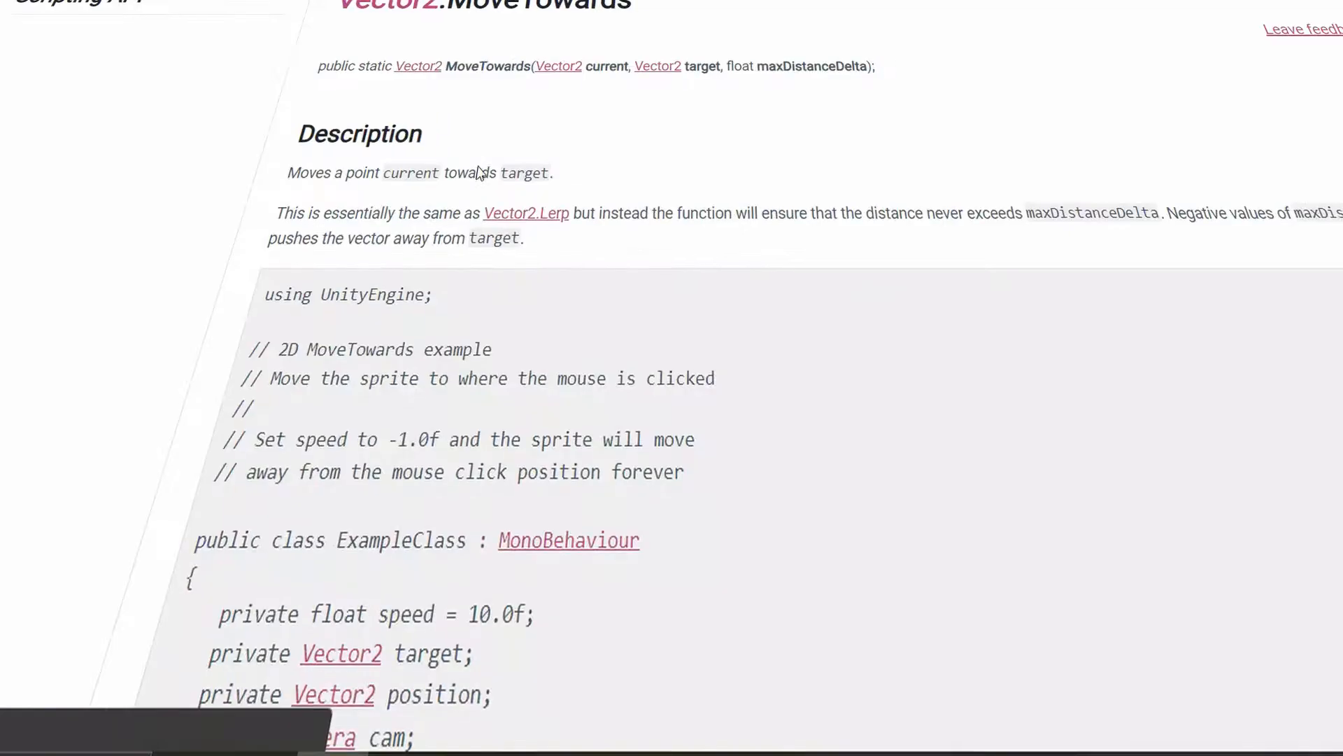
# Step: Import the free Volumetric Lines asset from its Asset Store page into the project
pyautogui.scroll(-3)
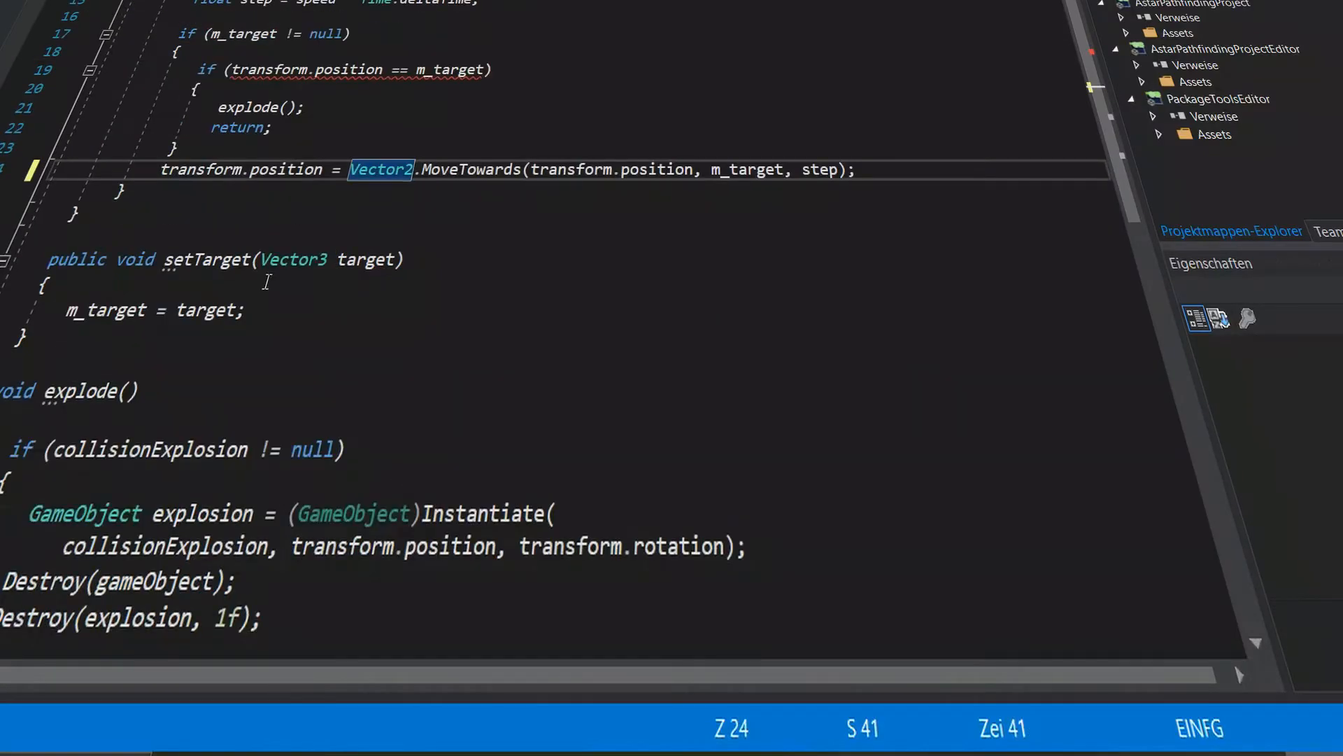
pyautogui.scroll(-3)
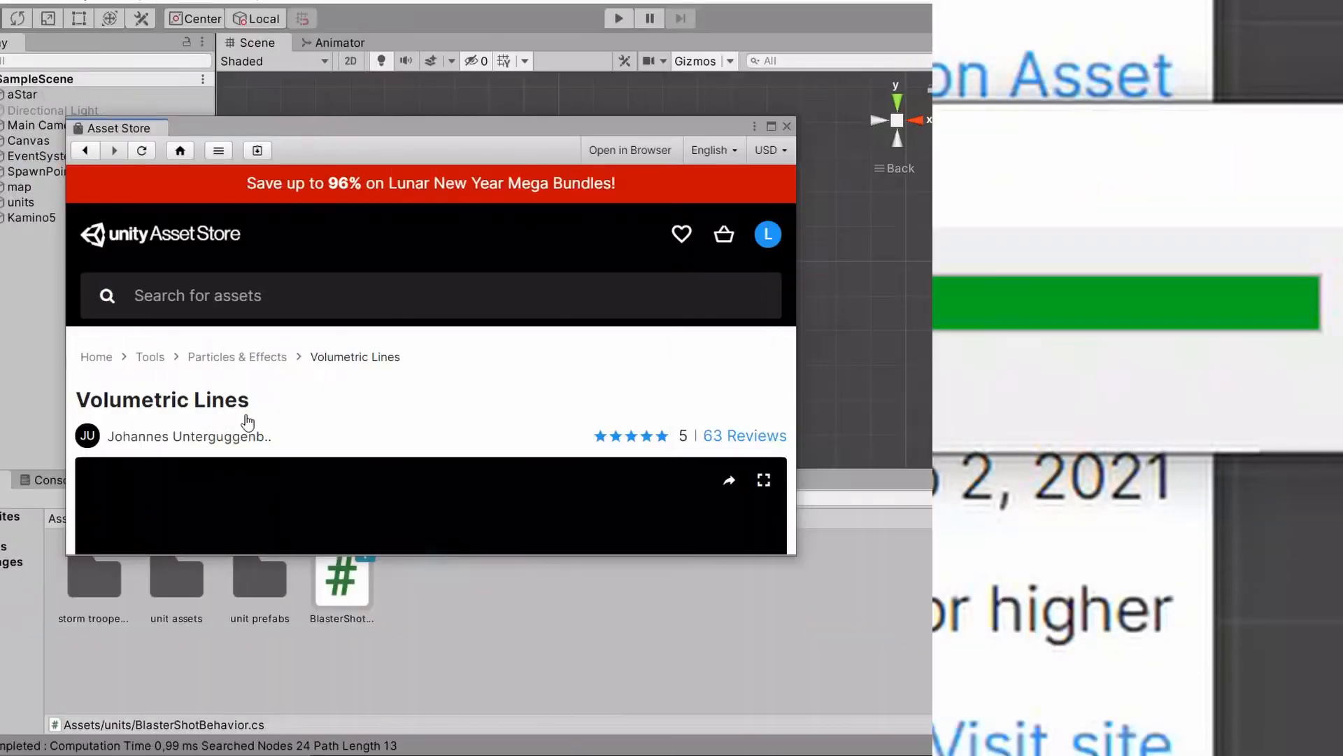
pyautogui.scroll(-3)
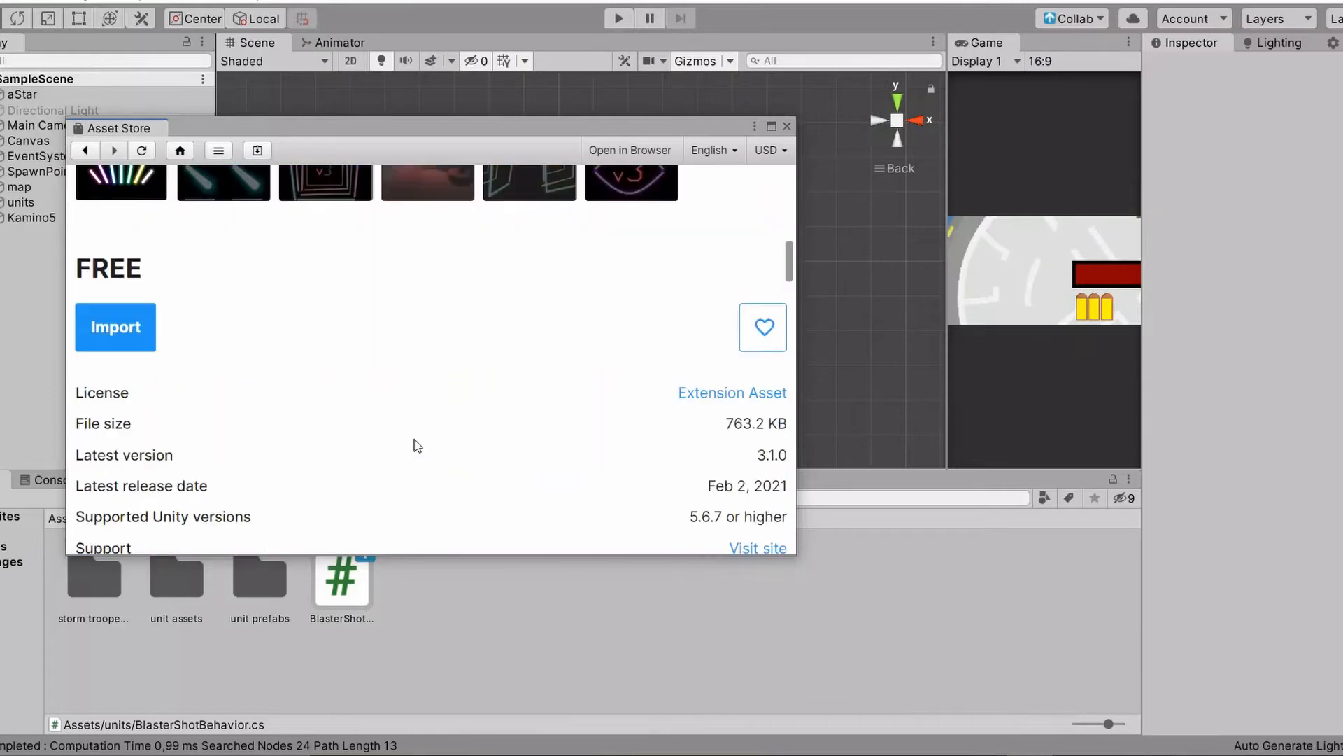
pyautogui.click(114, 327)
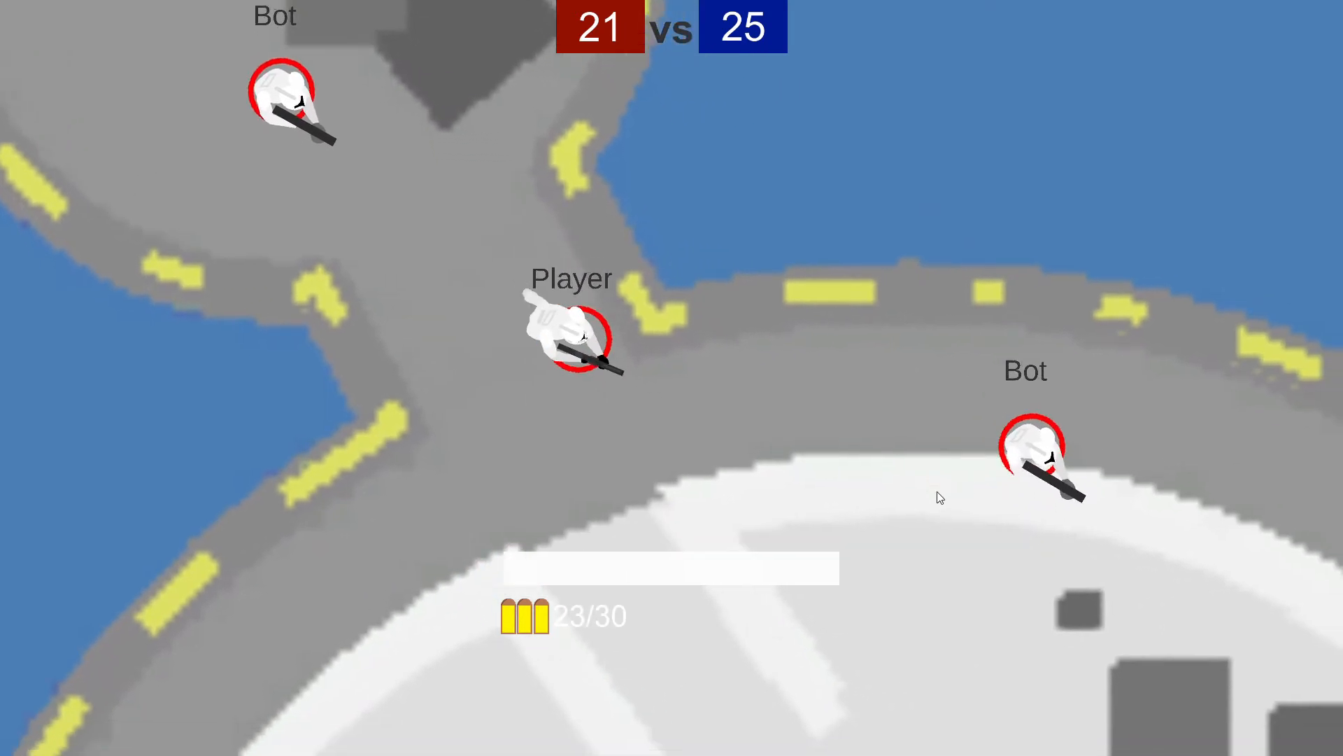
# Step: Fire blaster shots at the bots, then respawn after being killed
pyautogui.click(616, 14)
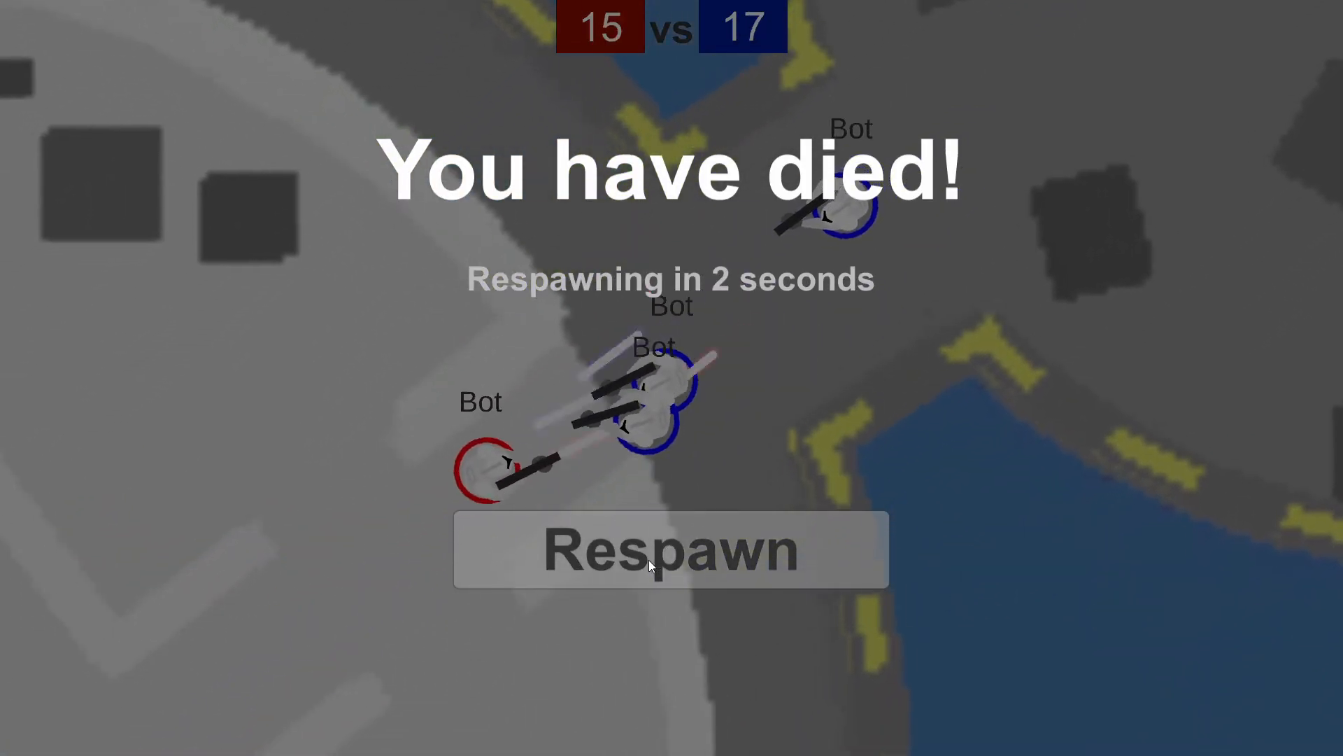
pyautogui.click(670, 549)
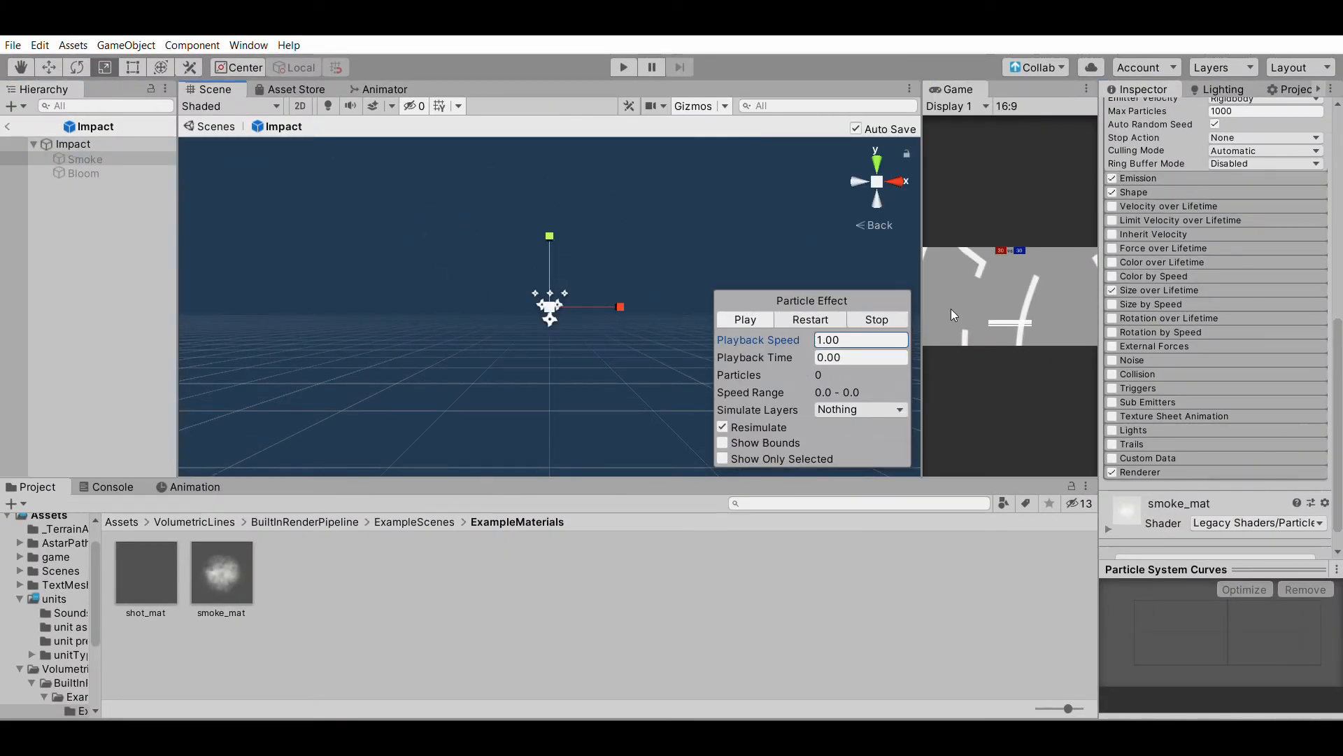
# Step: Review the Smoke particle system's settings and preview the Impact effect playing
pyautogui.click(85, 158)
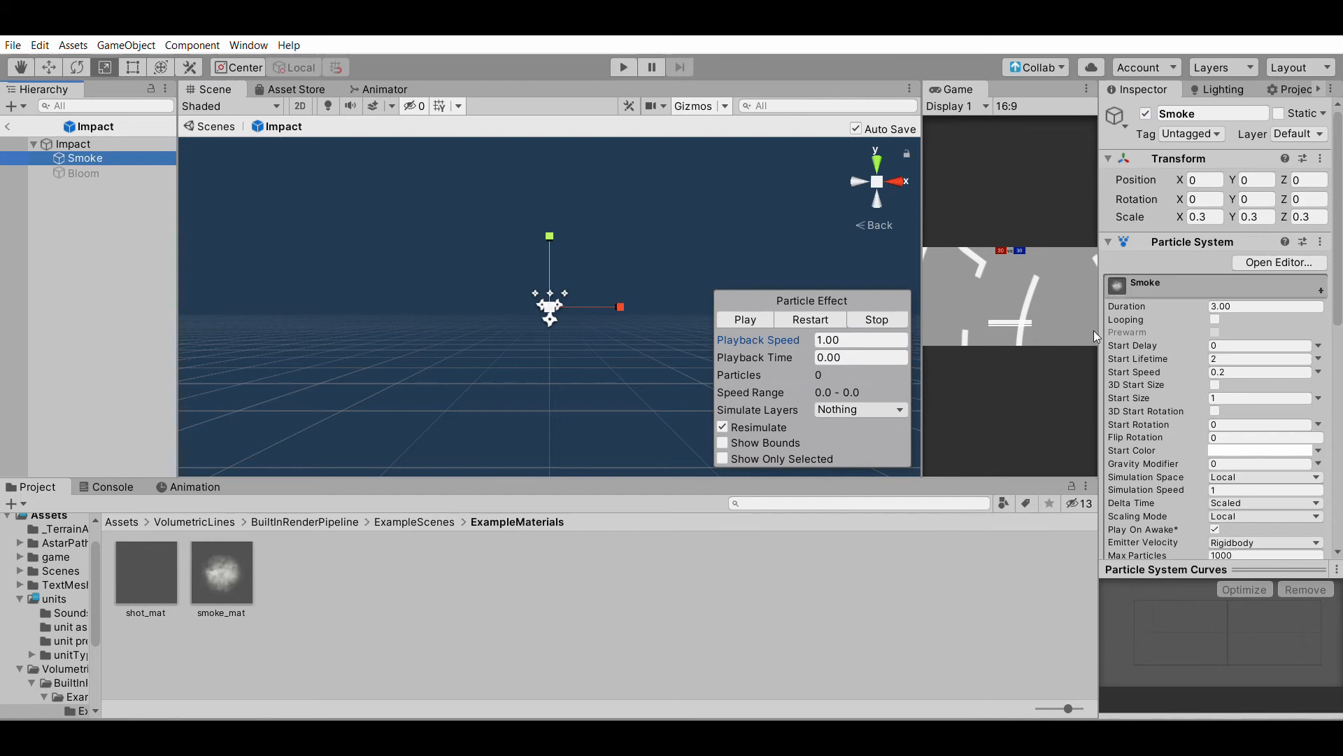
pyautogui.scroll(-3)
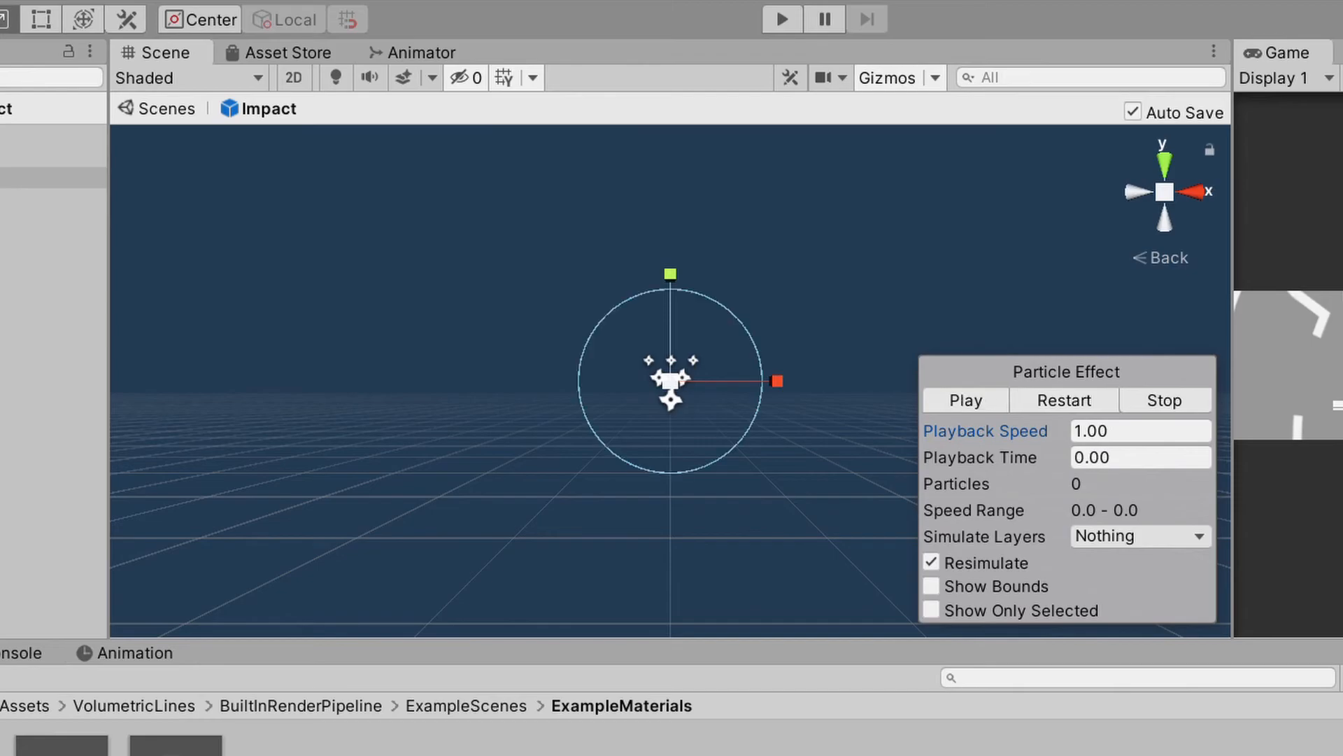
pyautogui.click(781, 19)
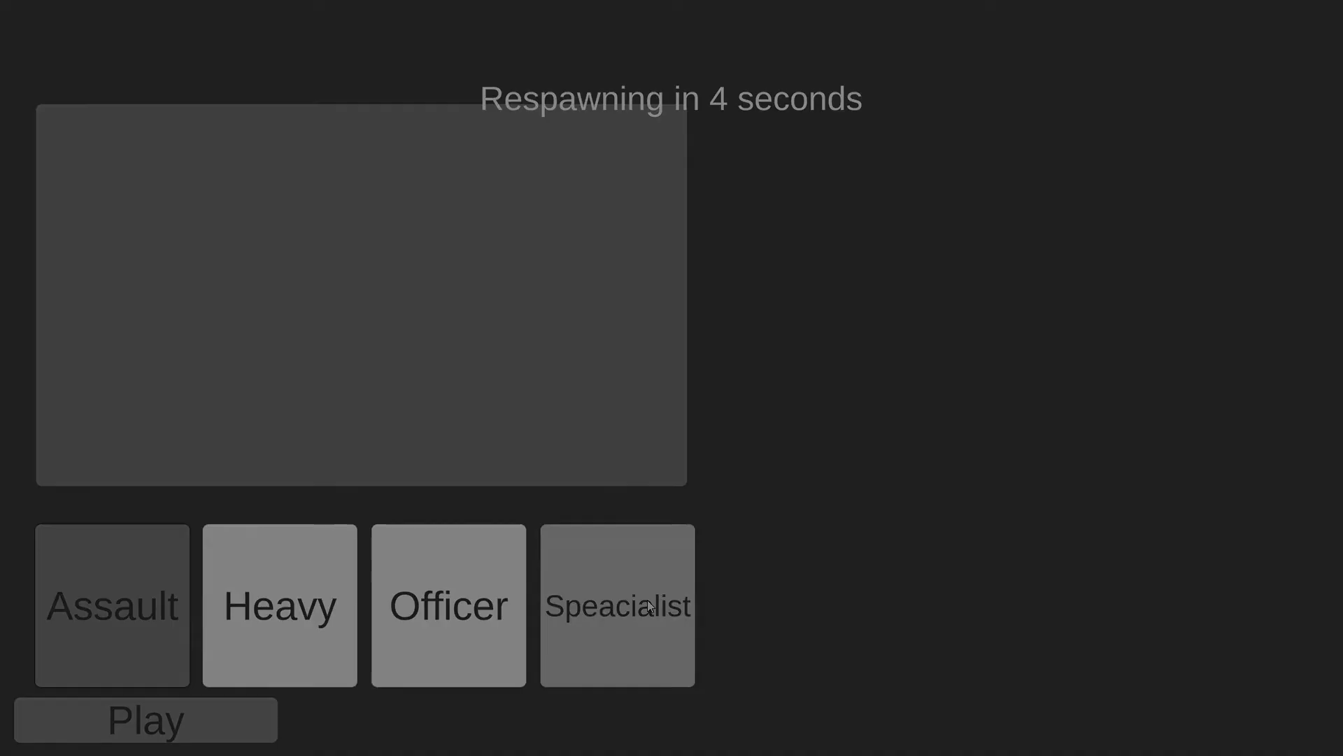
# Step: Start a new match from the class menu with the chosen class
pyautogui.click(146, 719)
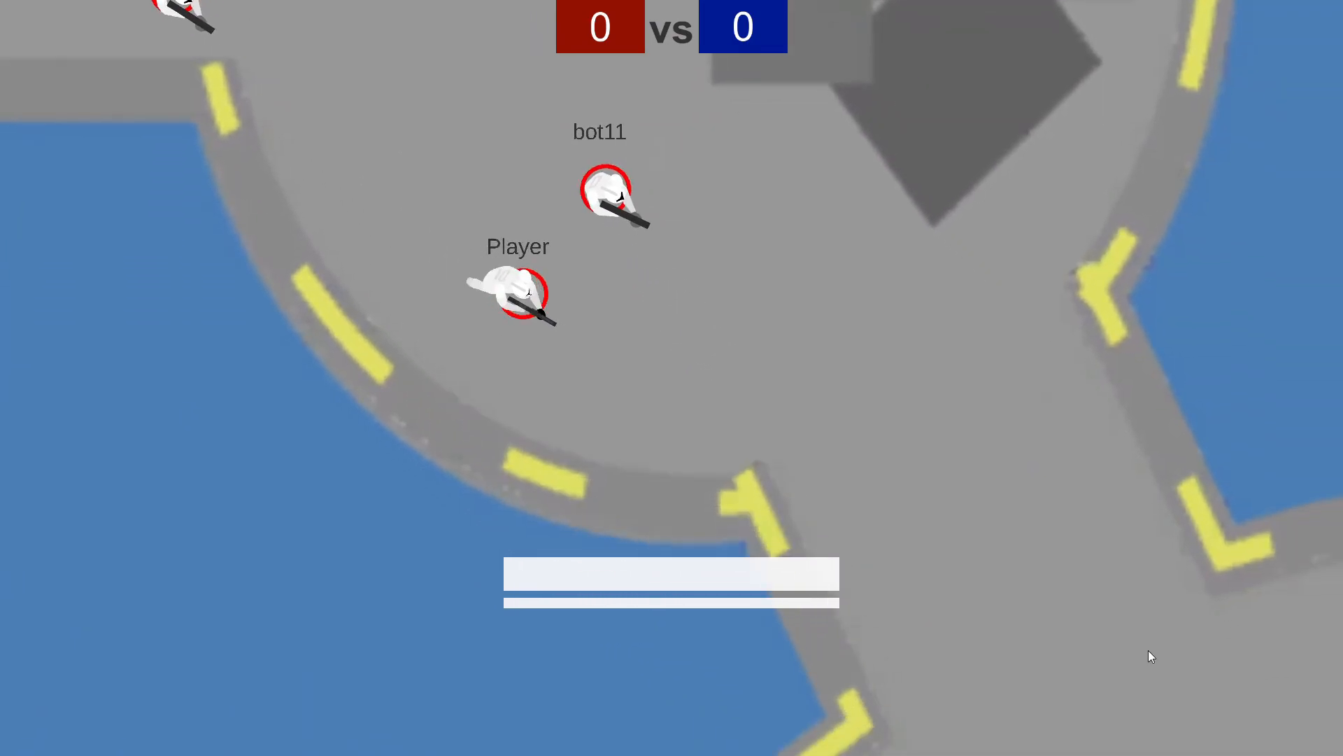